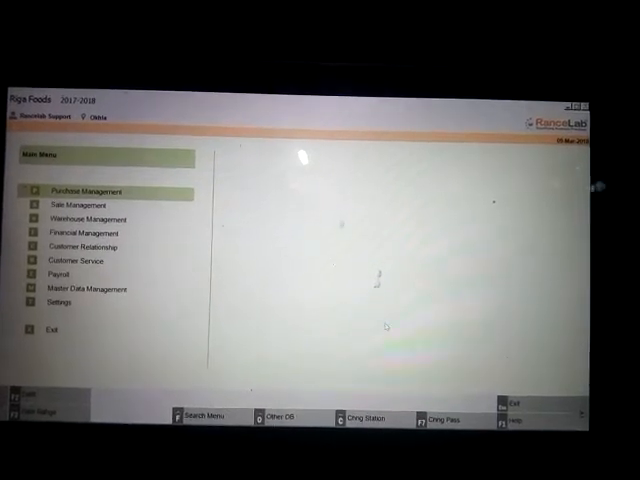
Open Purchase Management from the Riga Foods main menu
click(88, 191)
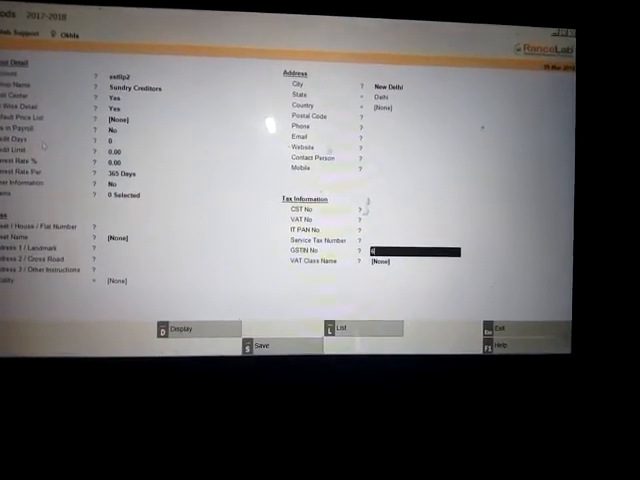
Save supplier sstlp2 in Sundry Creditors with city New Delhi, state Delhi
click(261, 347)
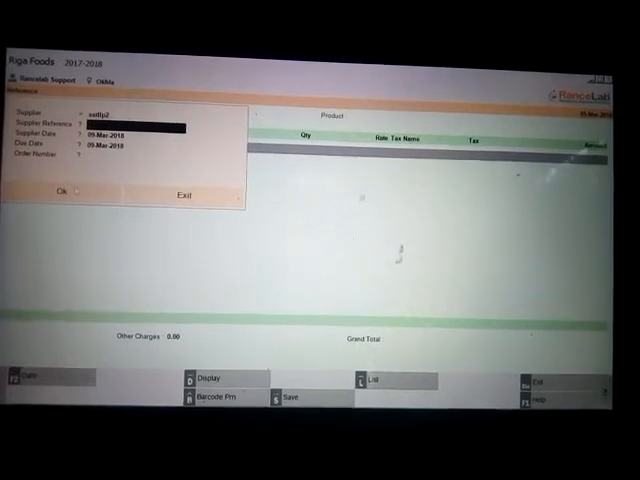
Enter 123456 as the supplier reference for sstlp2's purchase invoice
text(123456)
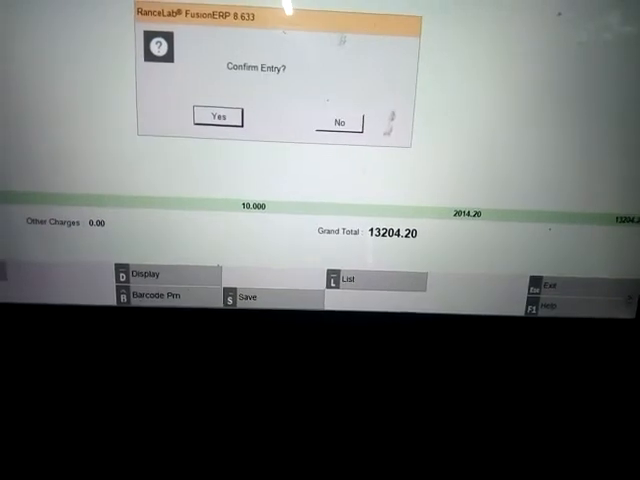
Confirm saving the 13204.20 purchase invoice in the Confirm Entry dialog
click(218, 117)
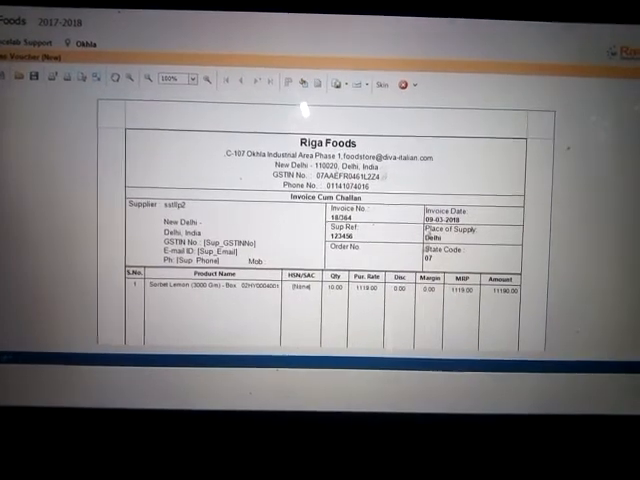
Scroll the invoice preview to the tax summary and net amount 13204.00
scroll(down, 3)
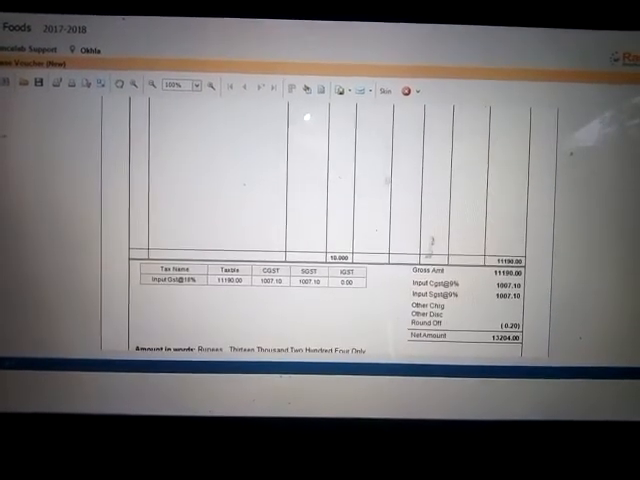